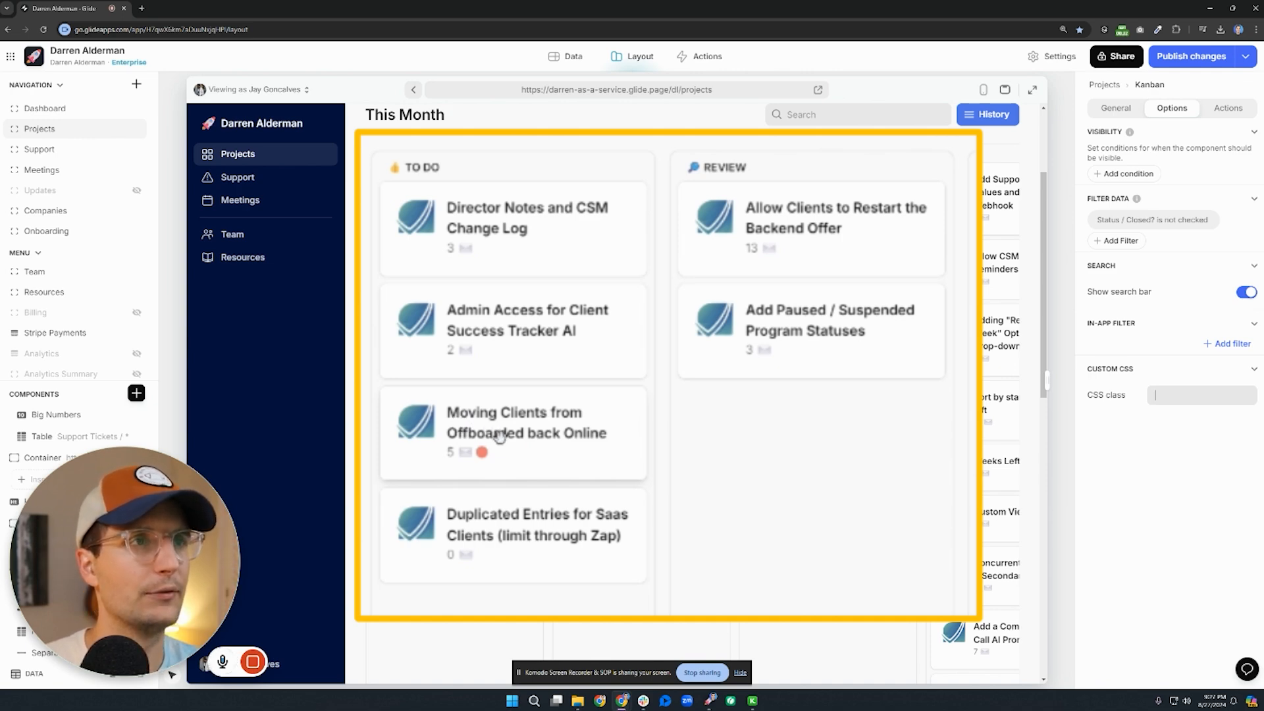
mouse_move(462, 358)
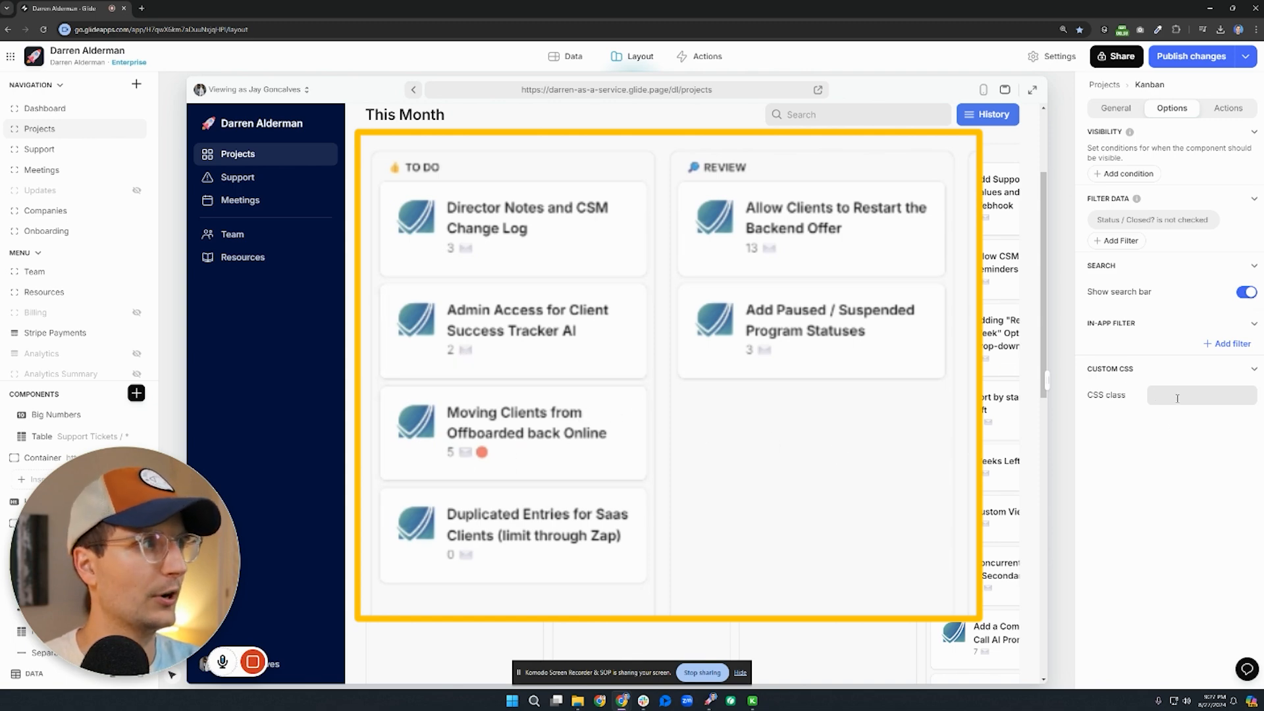
Assign the CSS class 'pretty-kanban' to the Kanban component in its Custom CSS options.
text(pretty-kanban)
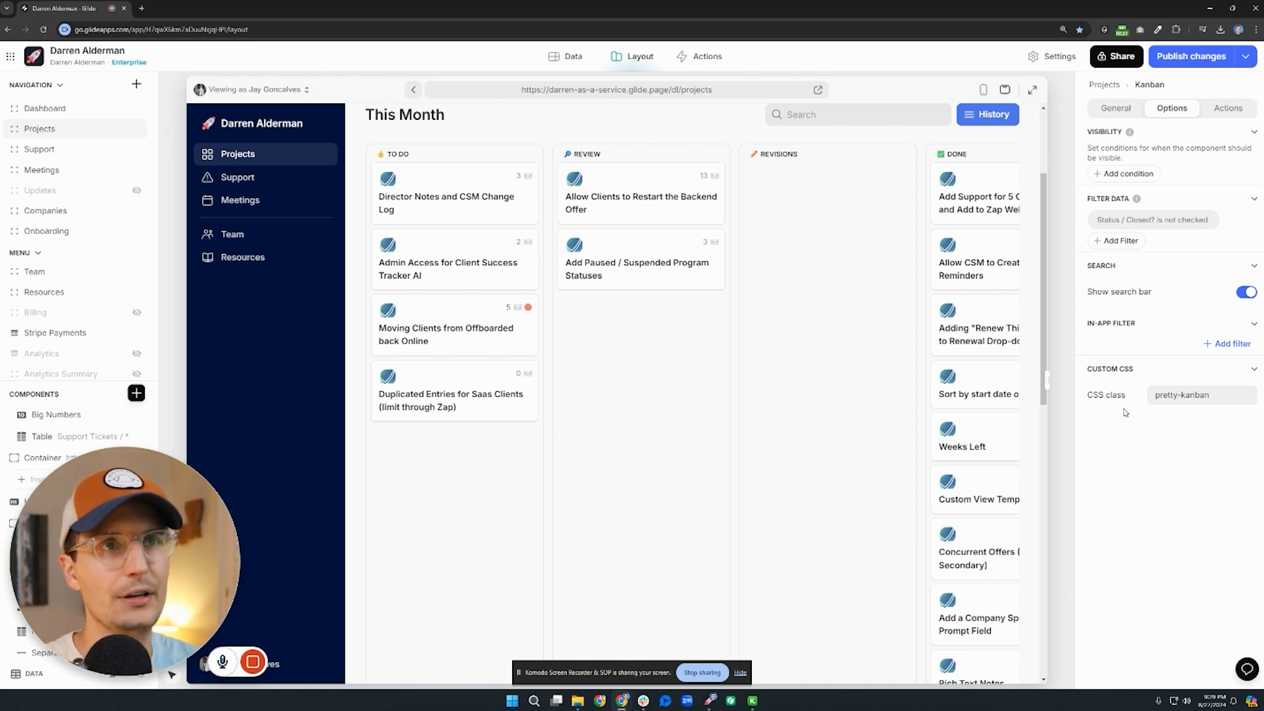
double_click(1182, 395)
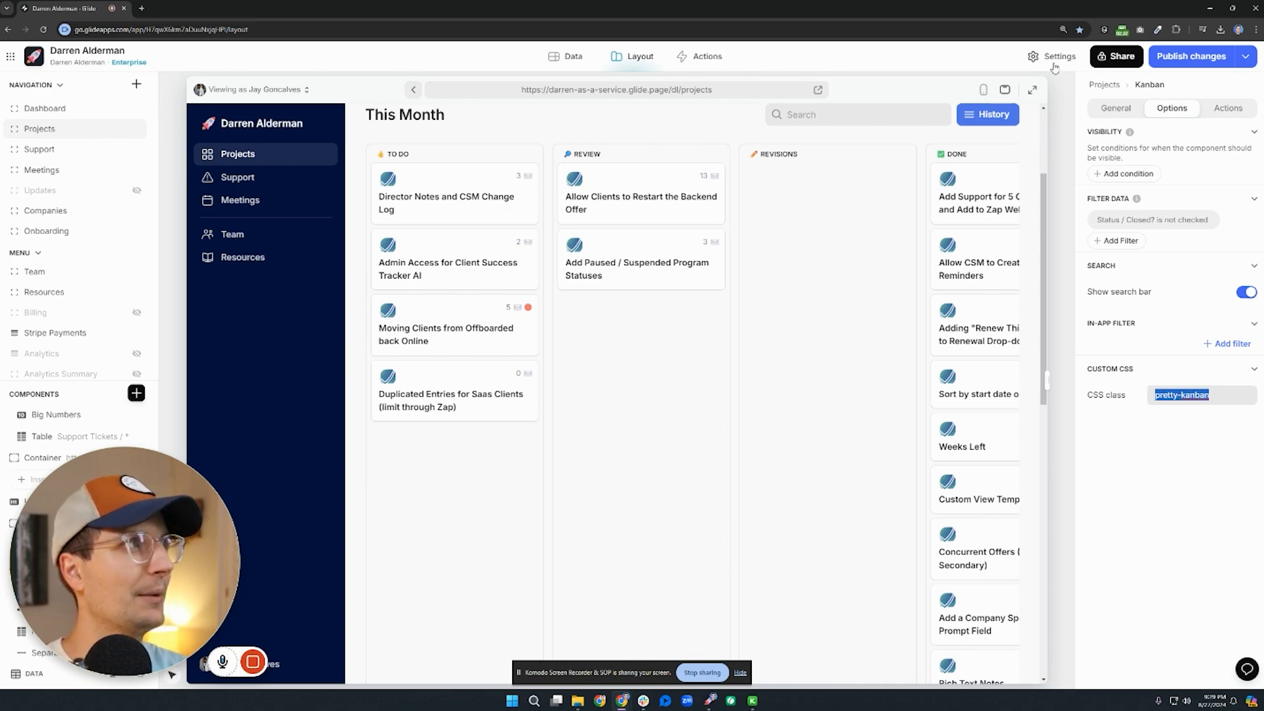
Show the app's Appearance settings with the custom CSS rules targeting .pretty-kanban items.
click(1058, 56)
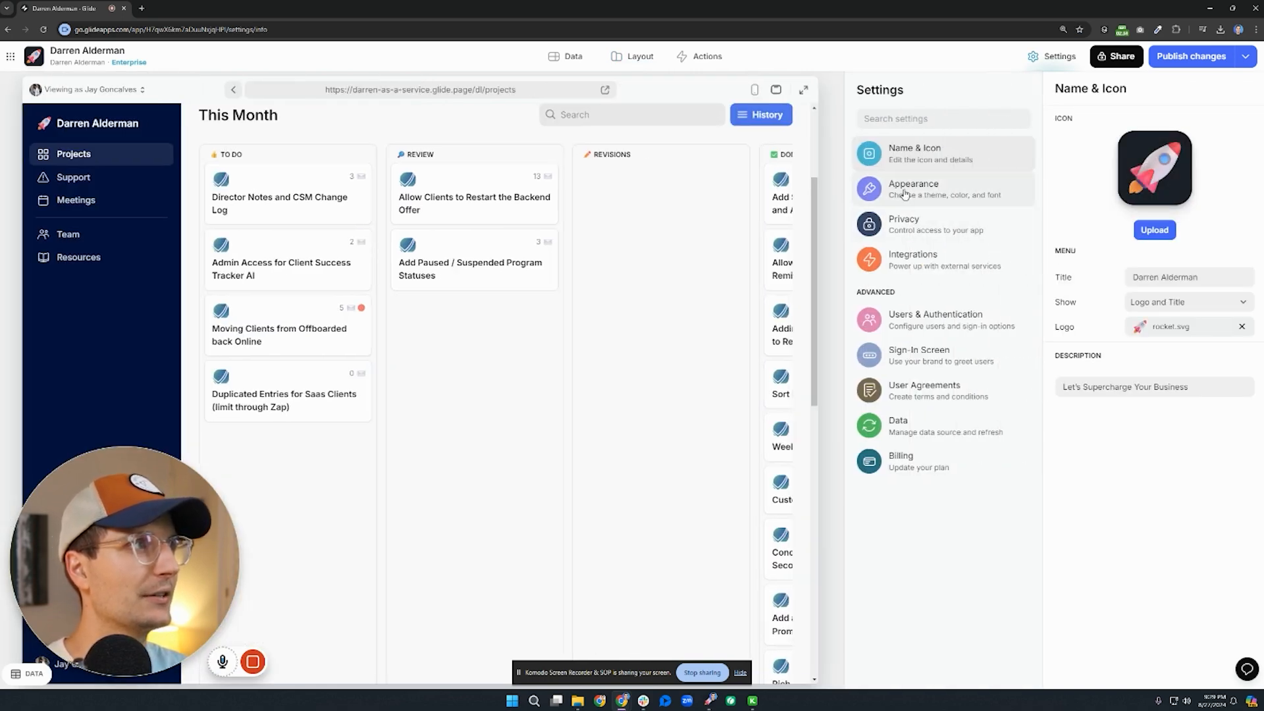
click(912, 188)
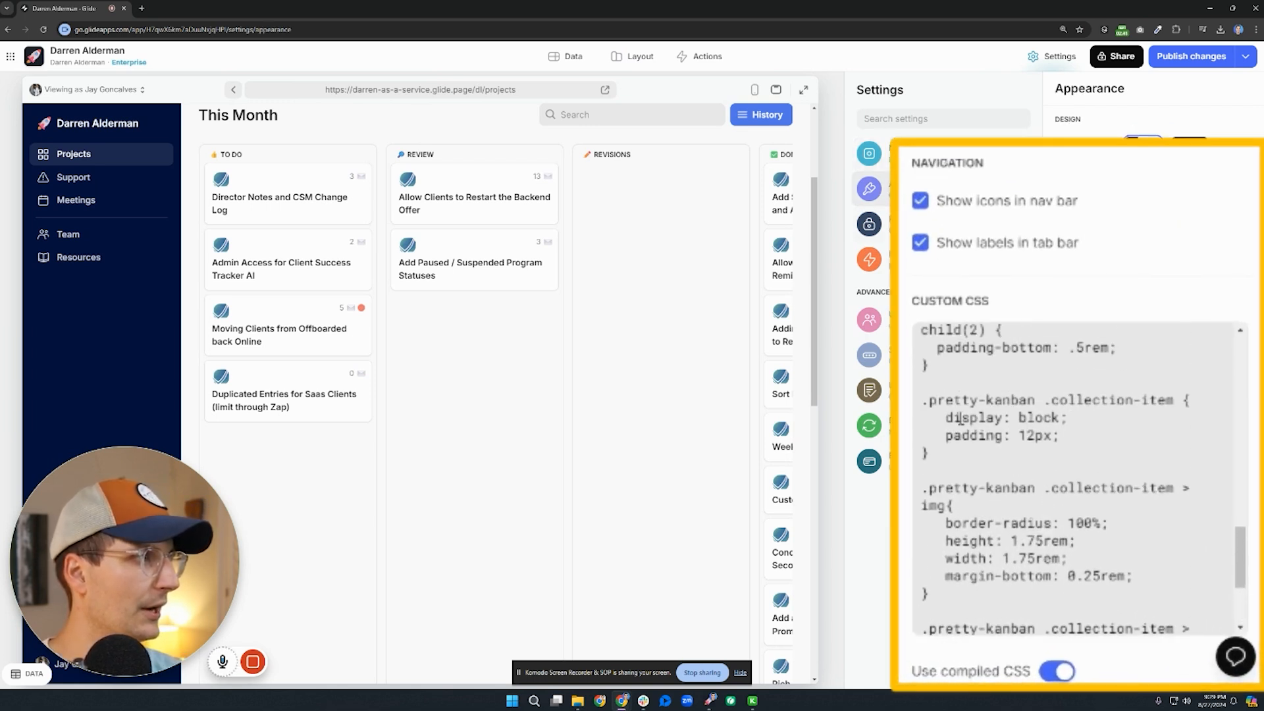
double_click(980, 400)
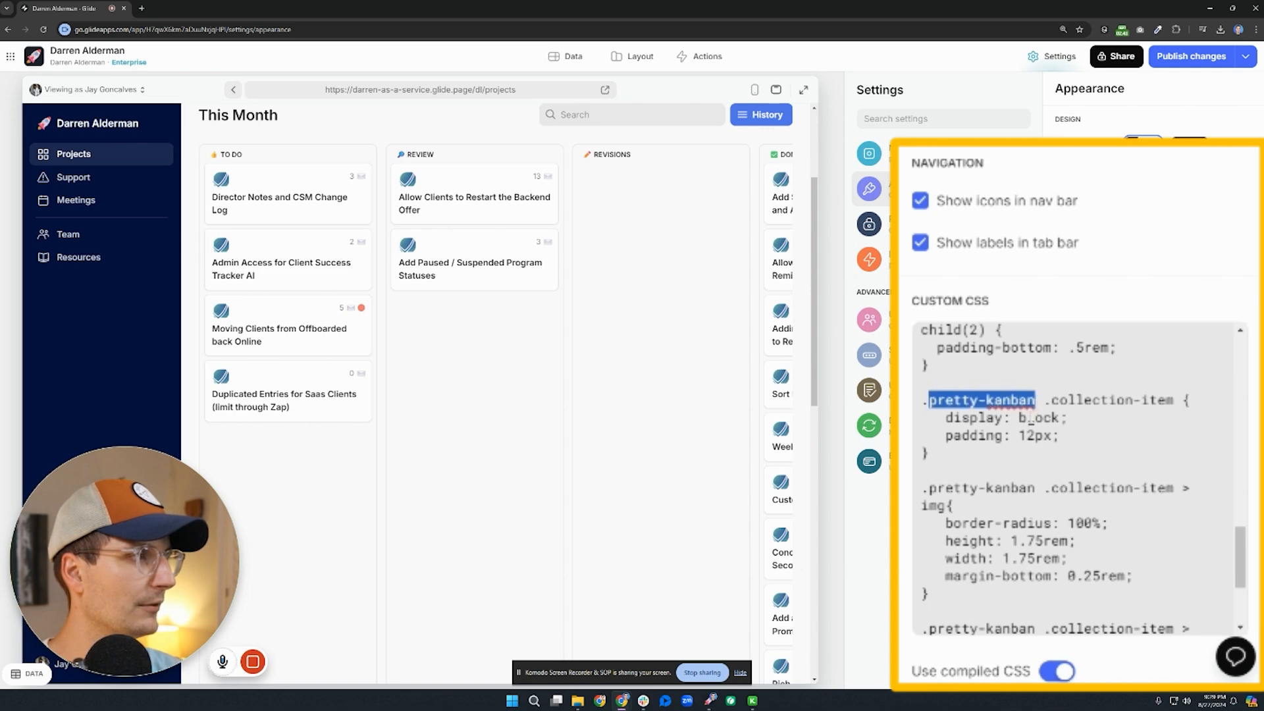
scroll(down, 3)
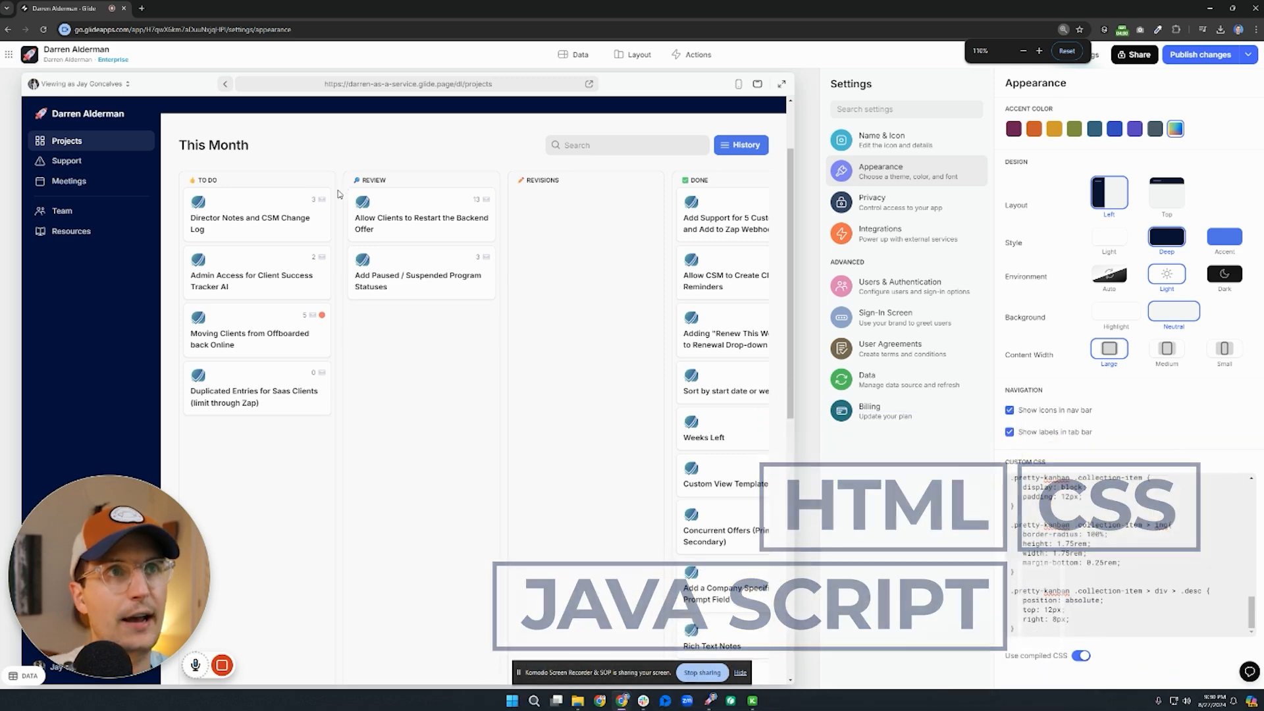
Bring up the browser developer tools on the kanban board preview to inspect its elements.
right_click(419, 323)
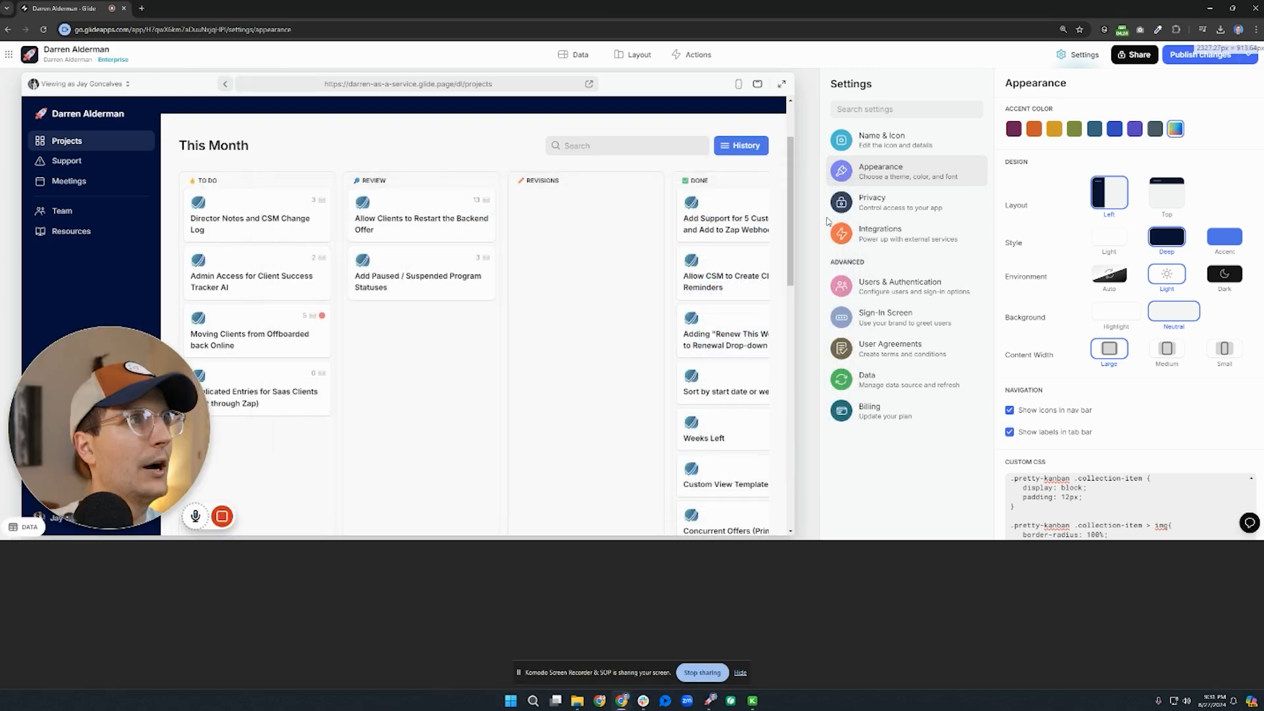
key(F12)
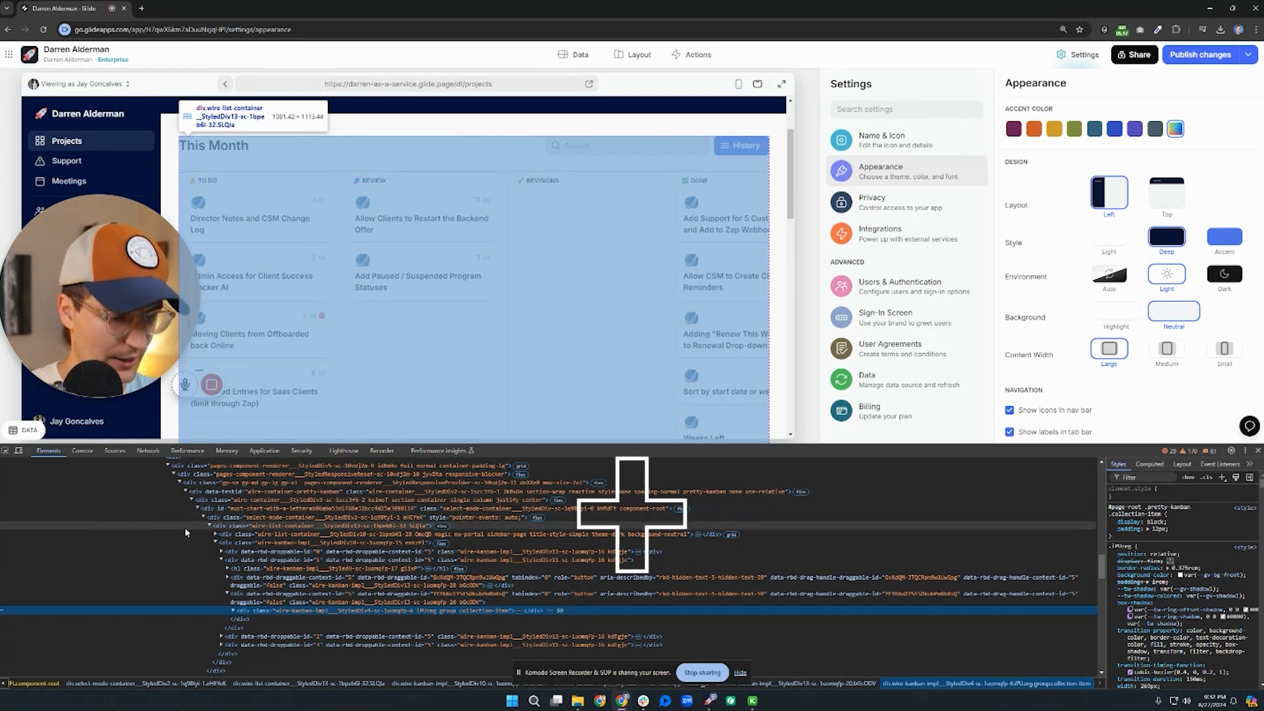
Search the DevTools element tree for 'pretty' to find the element carrying the pretty-kanban class.
key(ctrl+f)
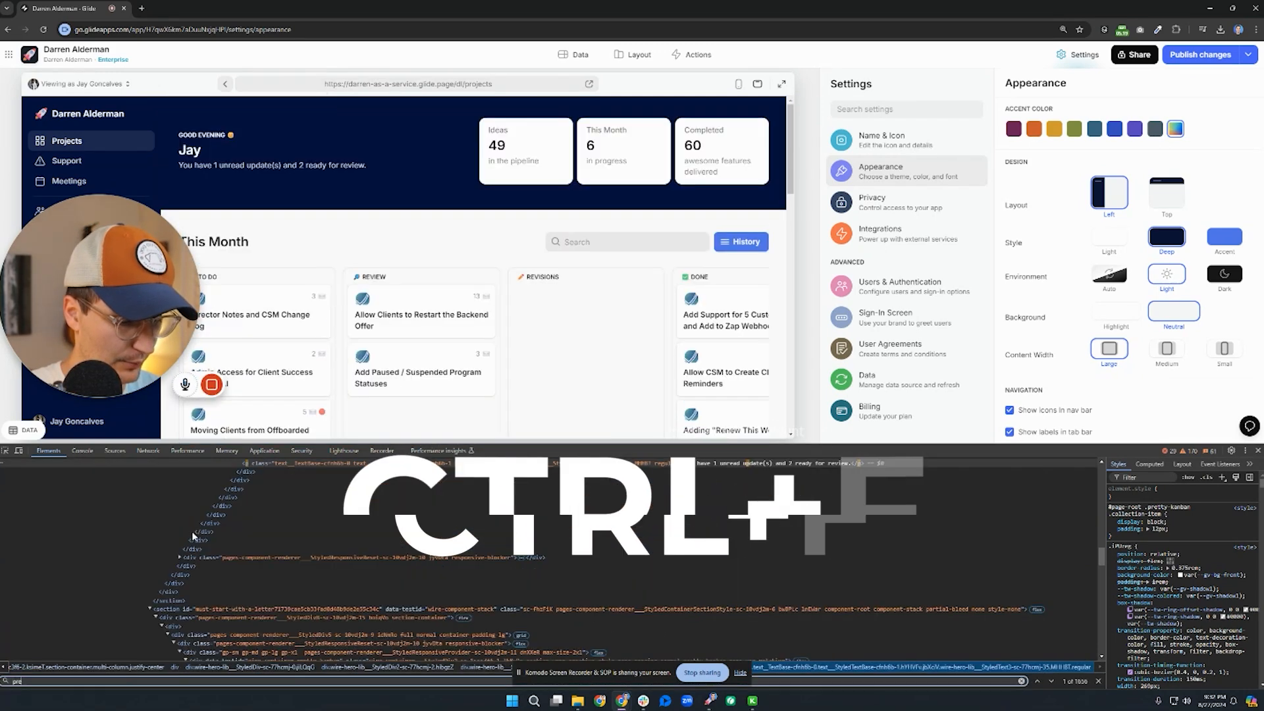
text(pretty-kanban)
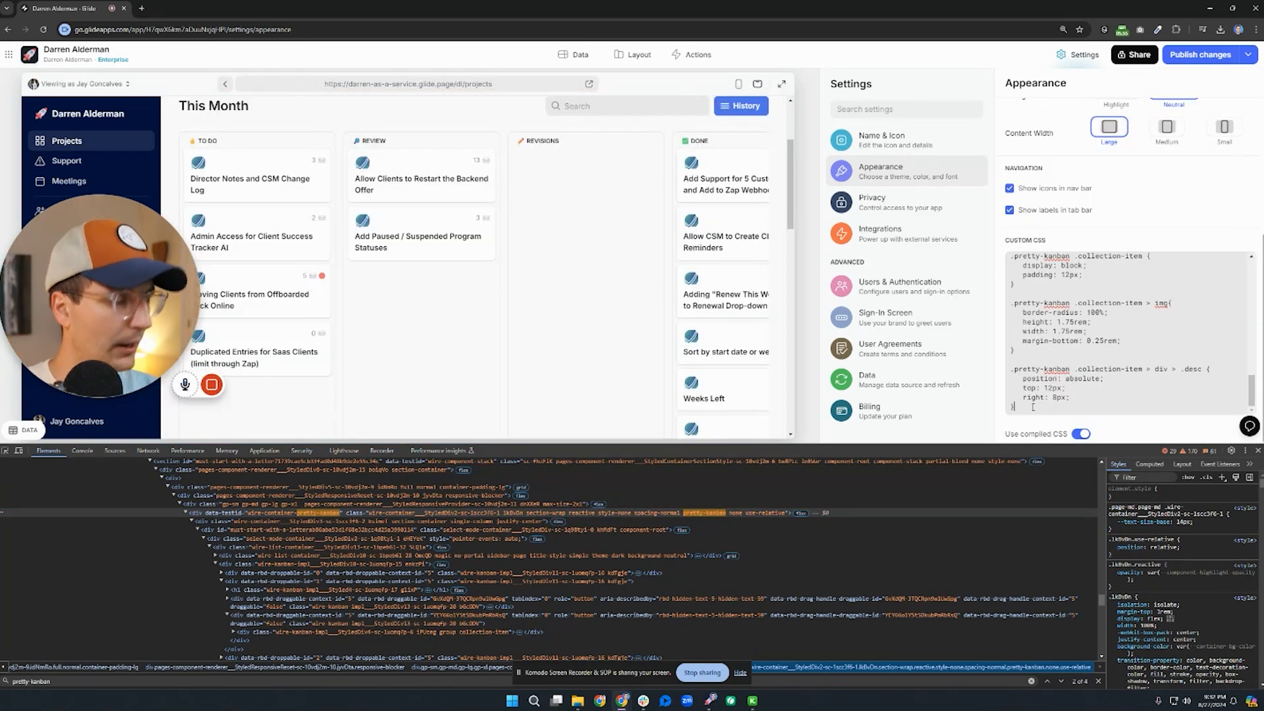
Comment out the .pretty-kanban rules in Custom CSS so the cards revert to default styling.
scroll(down, 3)
text(/*)
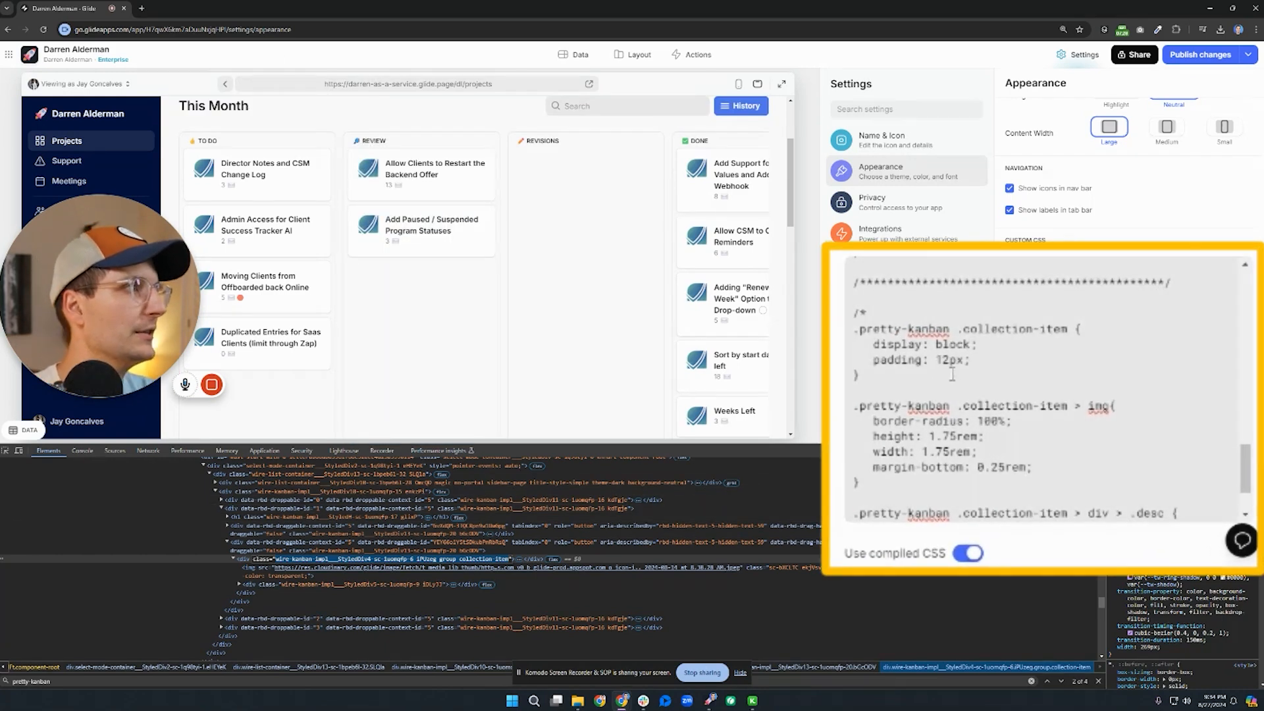
Uncomment the .collection-item block-display/12px padding rule and move the /* marker before the img rule.
double_click(885, 329)
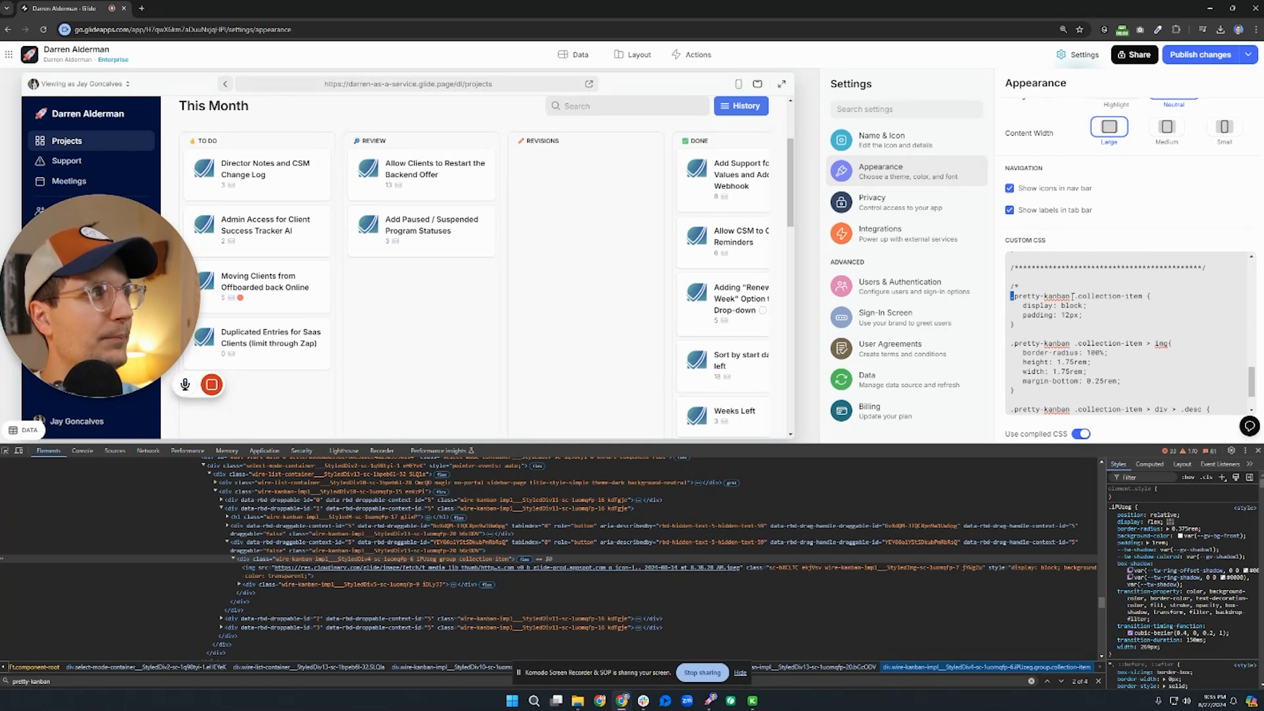
double_click(1109, 296)
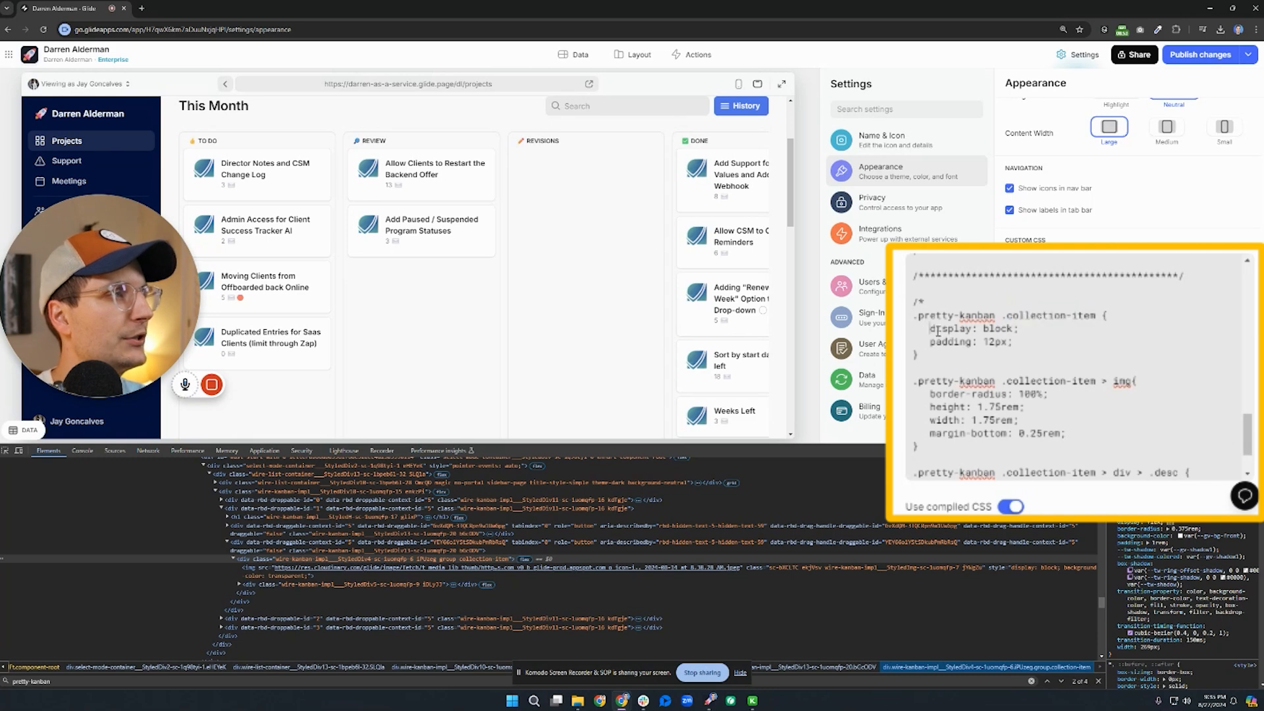
double_click(973, 327)
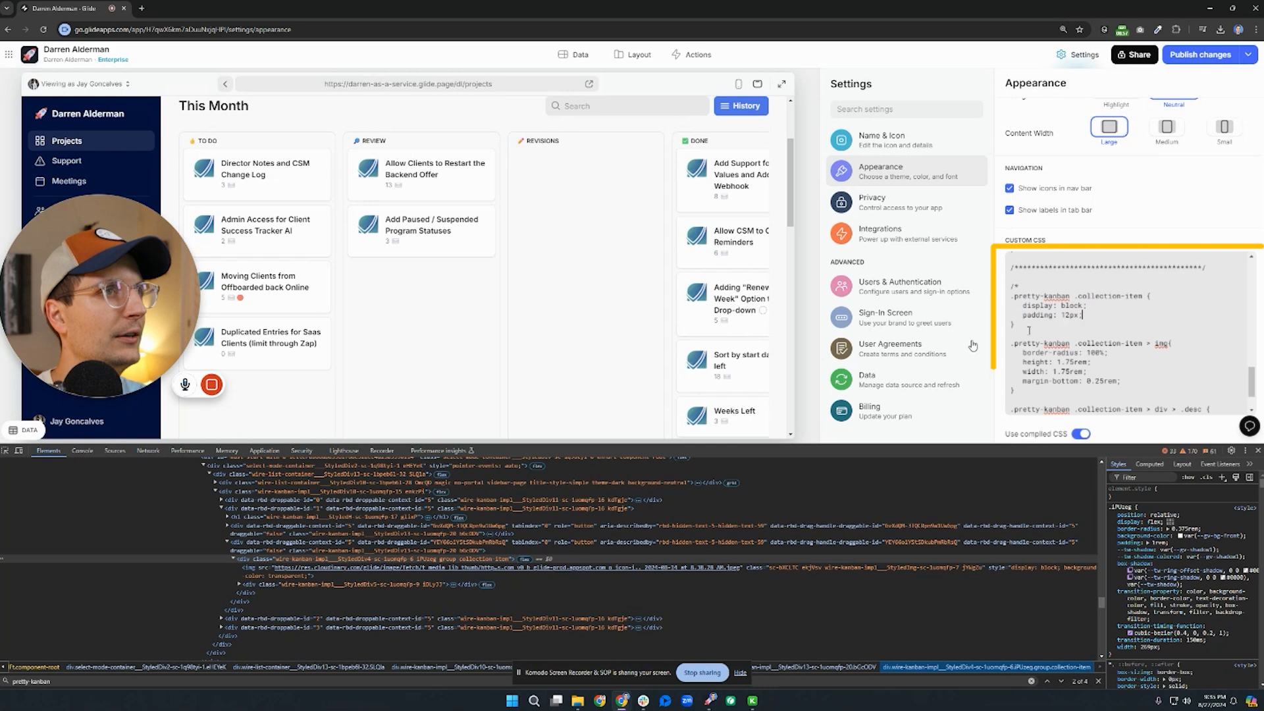
drag(1028, 305, 1083, 315)
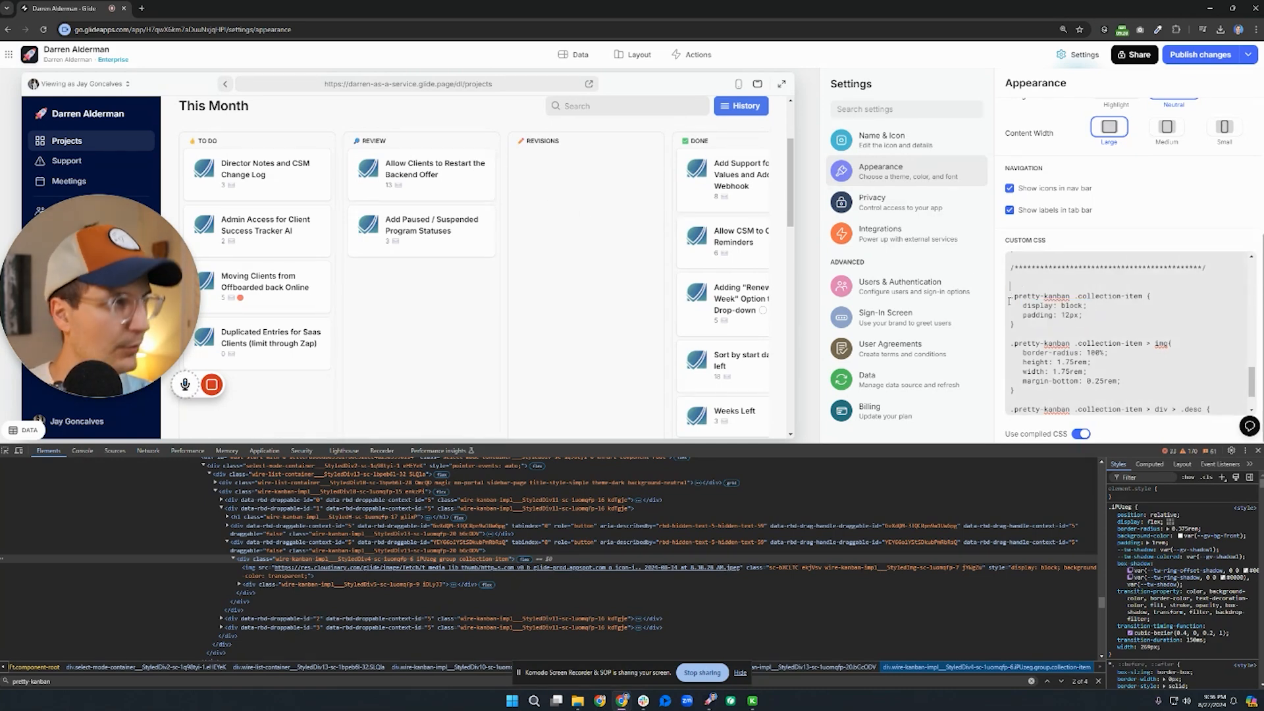
text(/*)
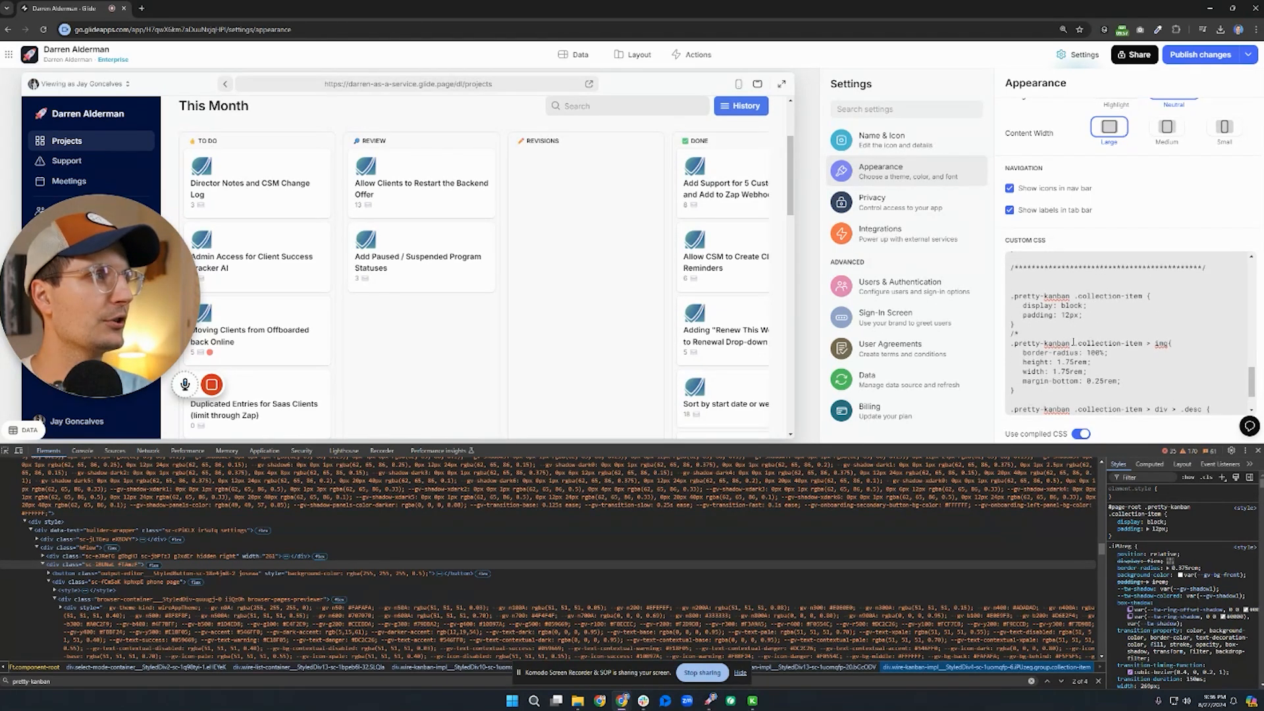
Move the /* marker from the 1.75rem circular img rule to the .desc positioning rule.
double_click(1098, 343)
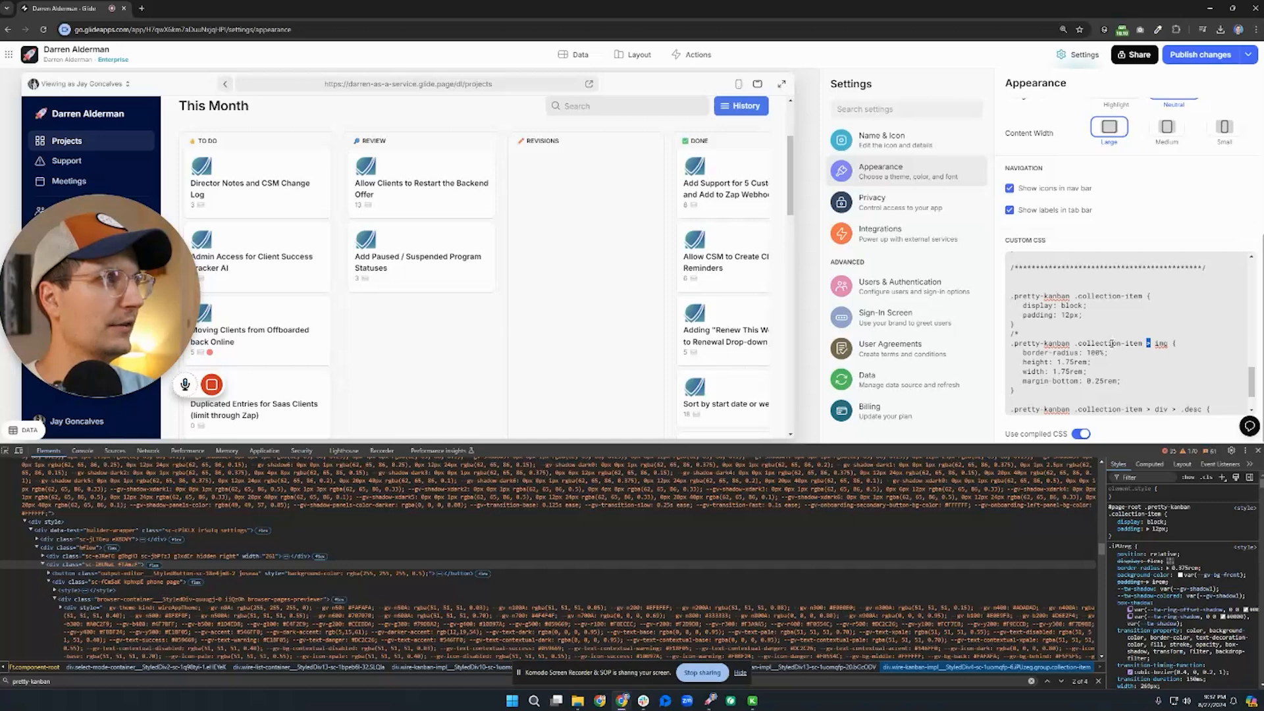
double_click(1098, 342)
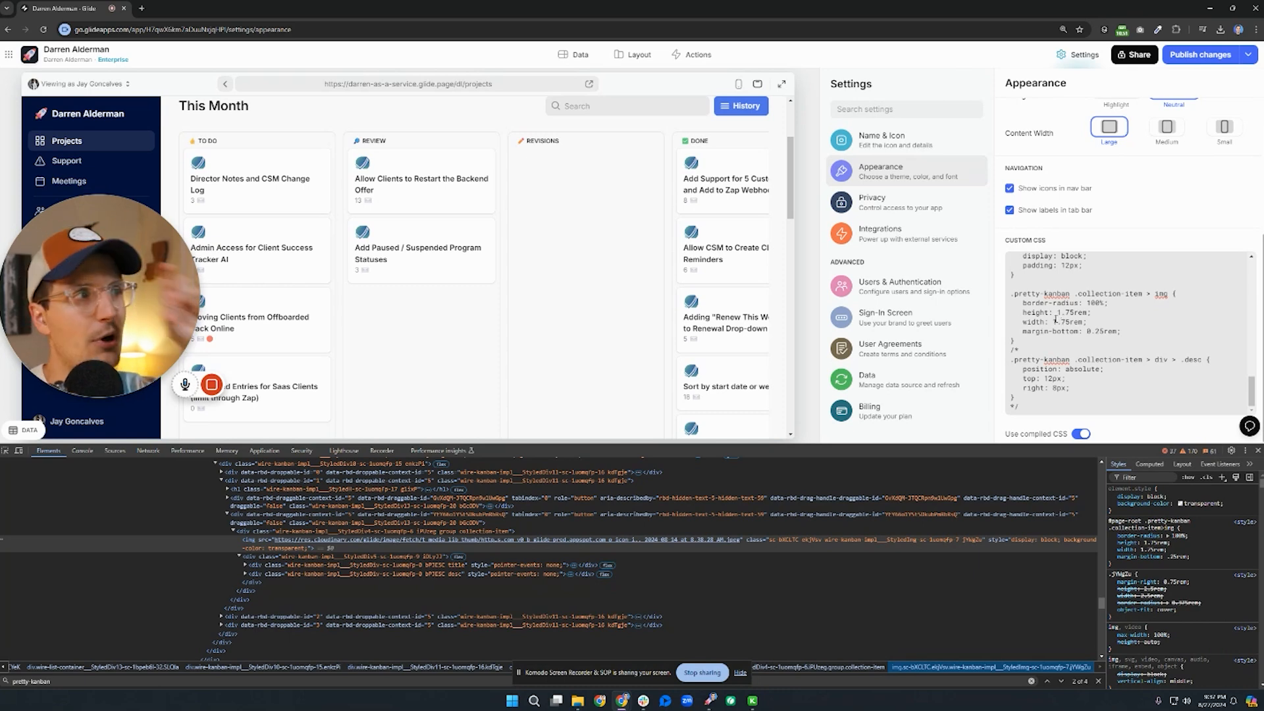
double_click(1076, 330)
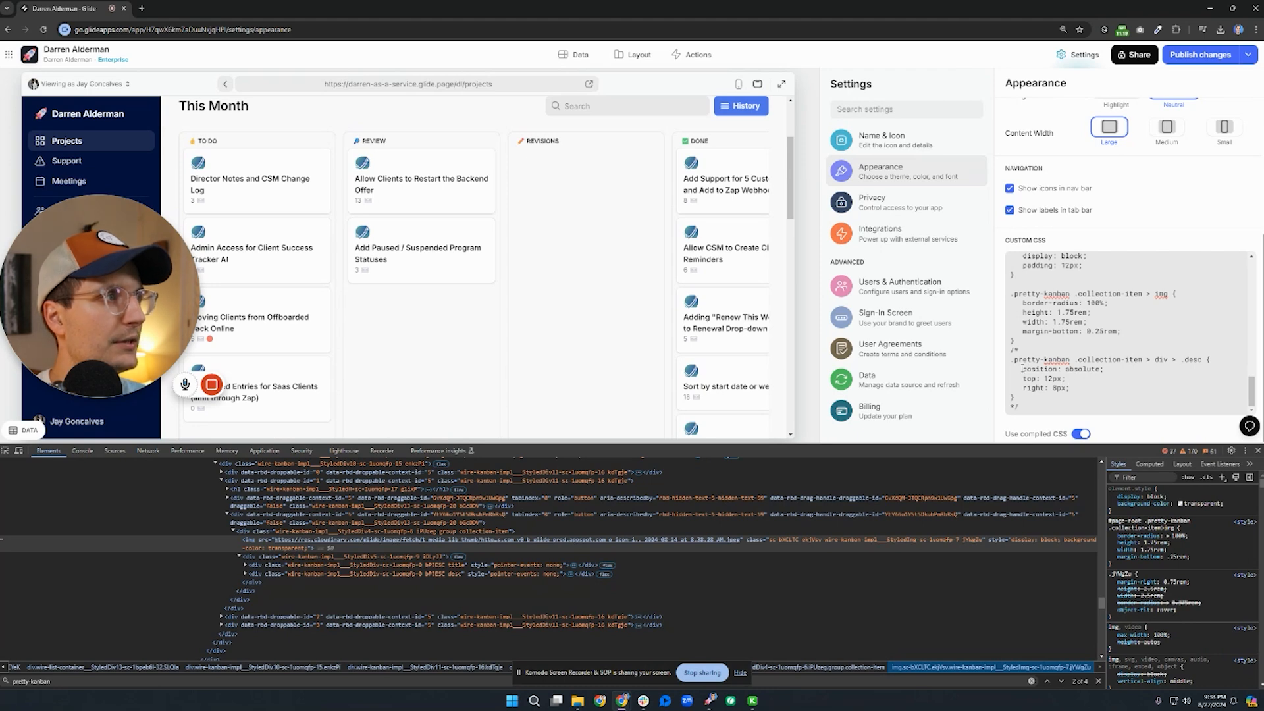
Close the comment after the .desc absolute-positioning rule and copy a card's HTML from DevTools into a new tab.
double_click(1063, 369)
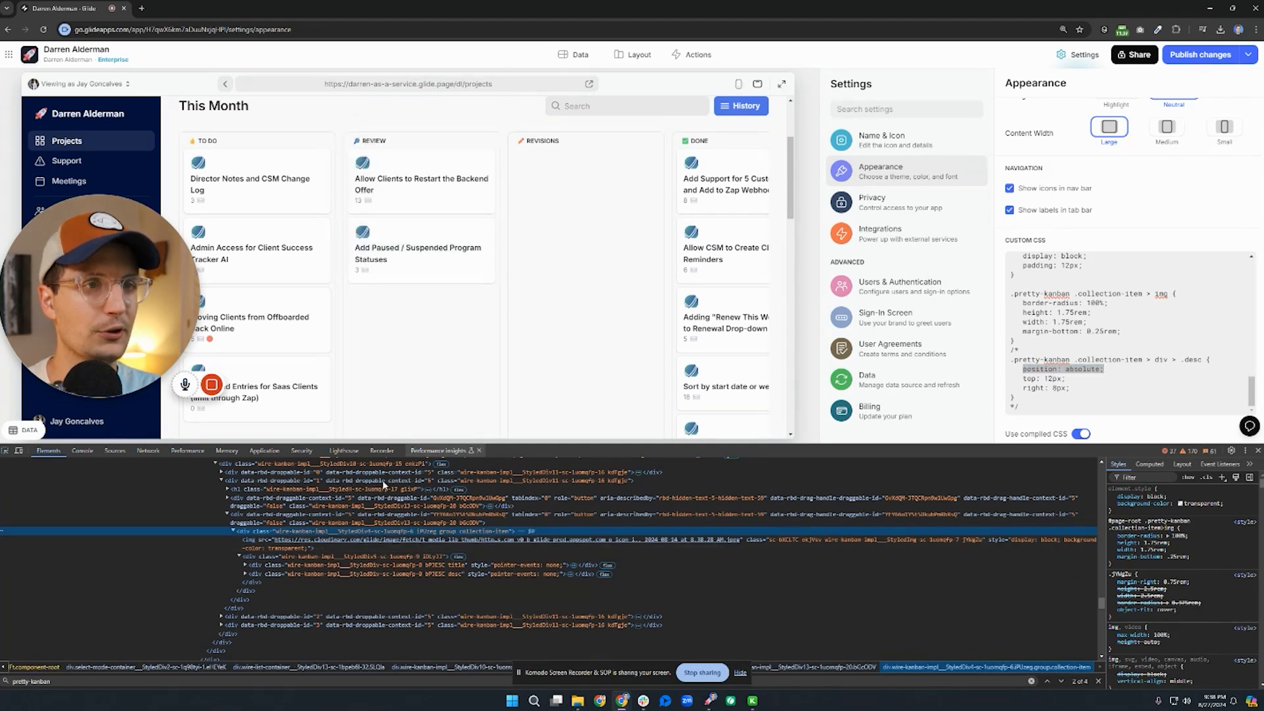
right_click(319, 532)
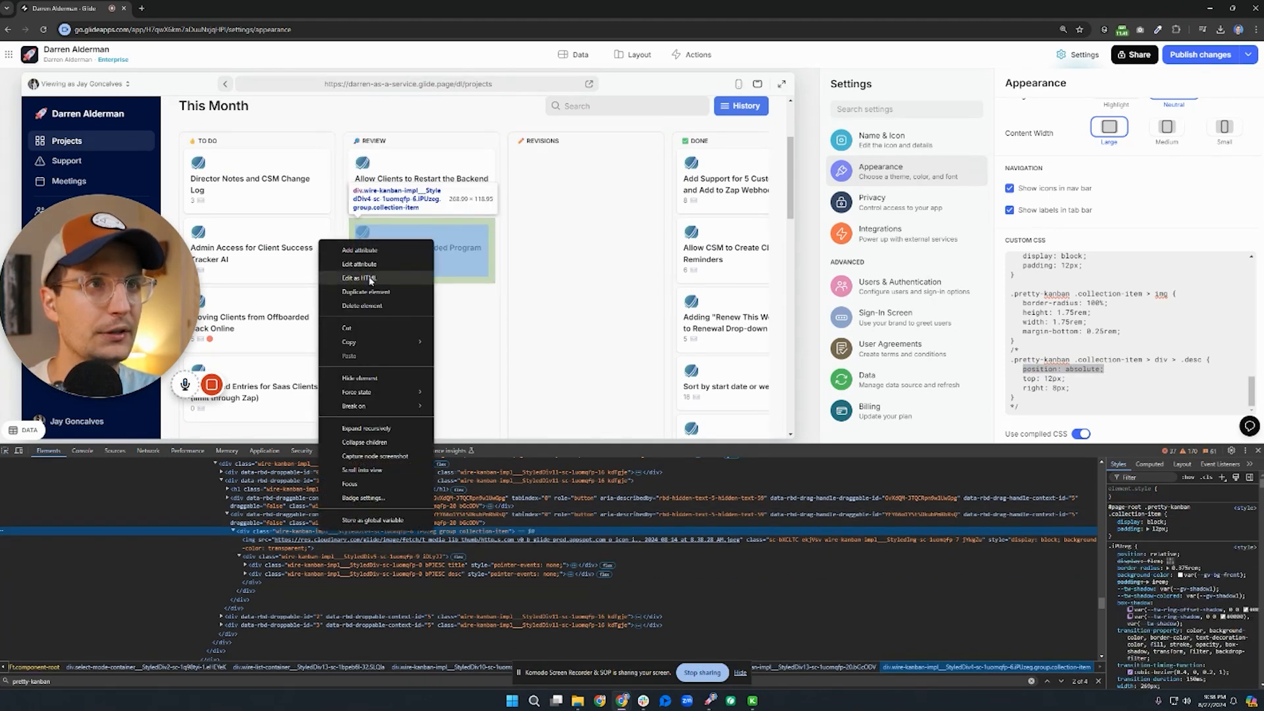
click(364, 278)
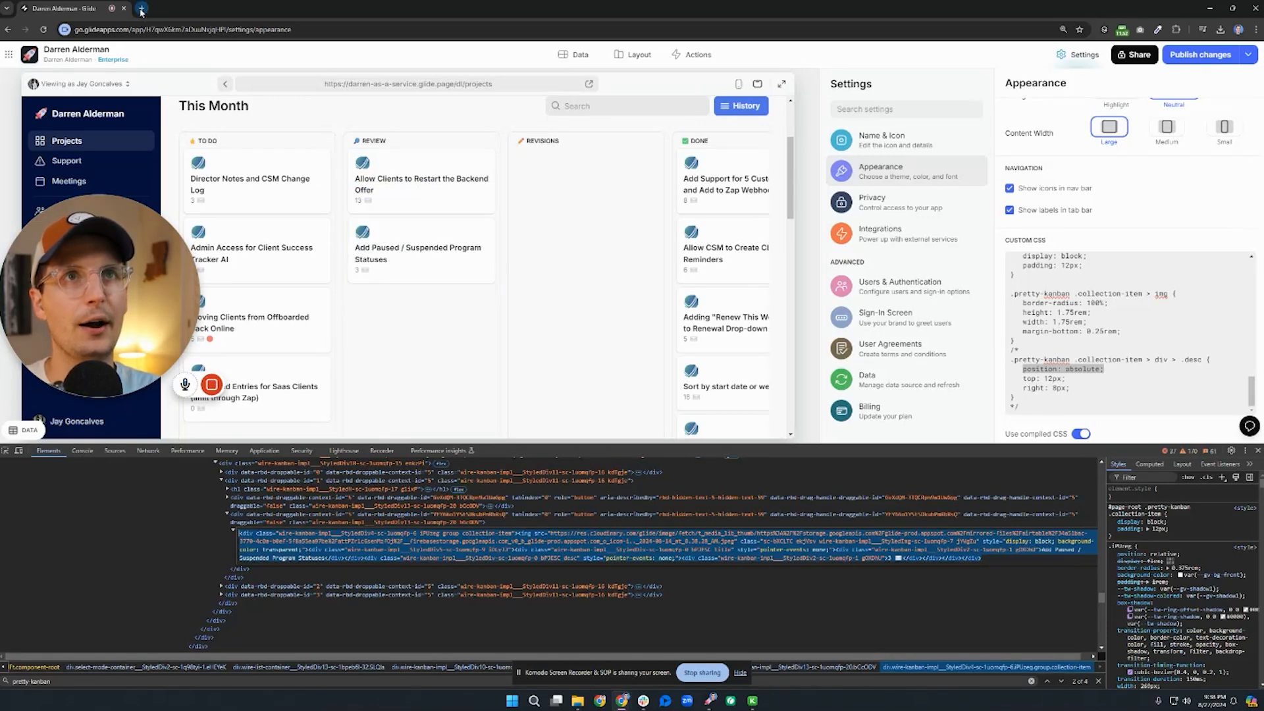
click(140, 9)
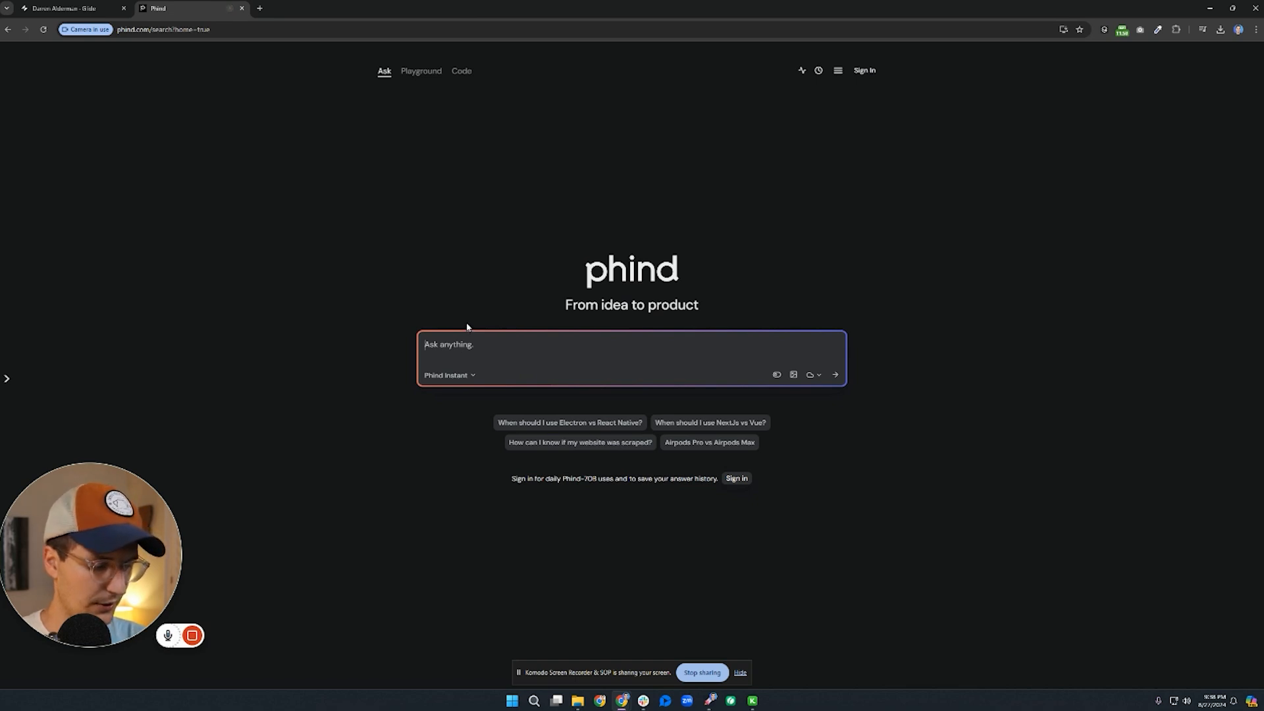
Ask Phind how to move the card's envelope icon to the top right and copy its suggested absolute-positioning CSS.
text(How to monitor CPU usage)
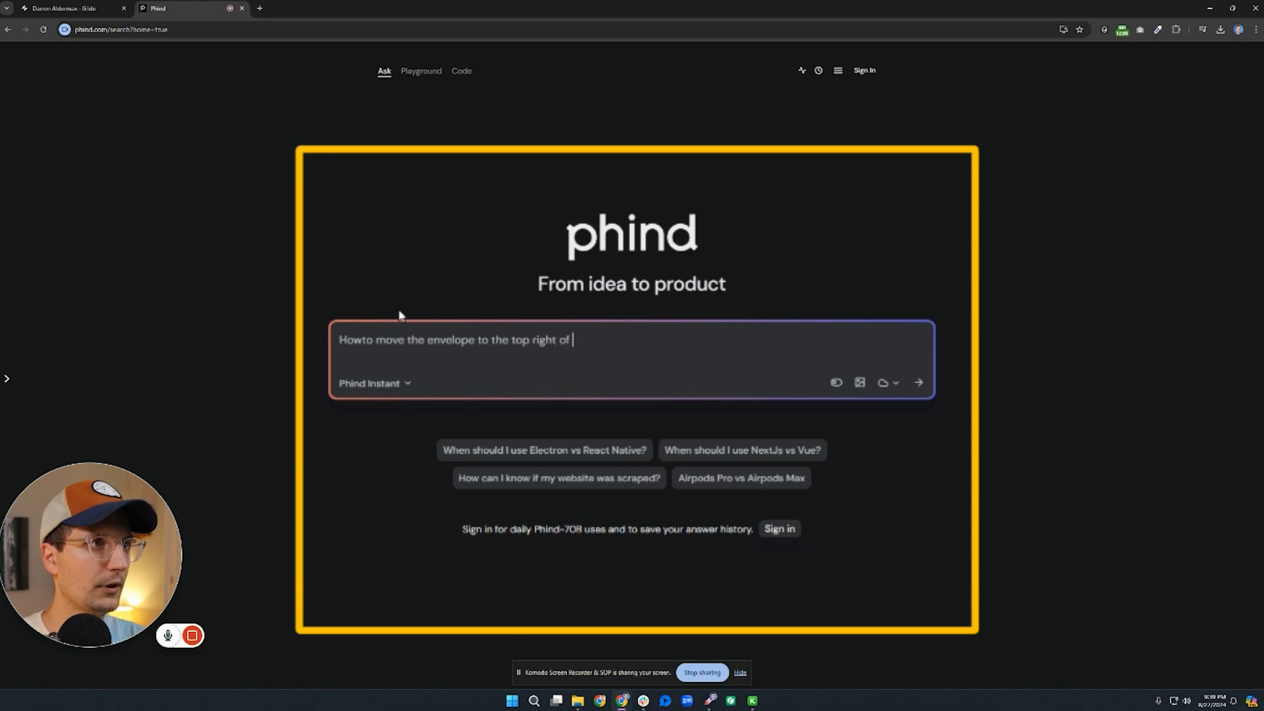
text(this card wi)
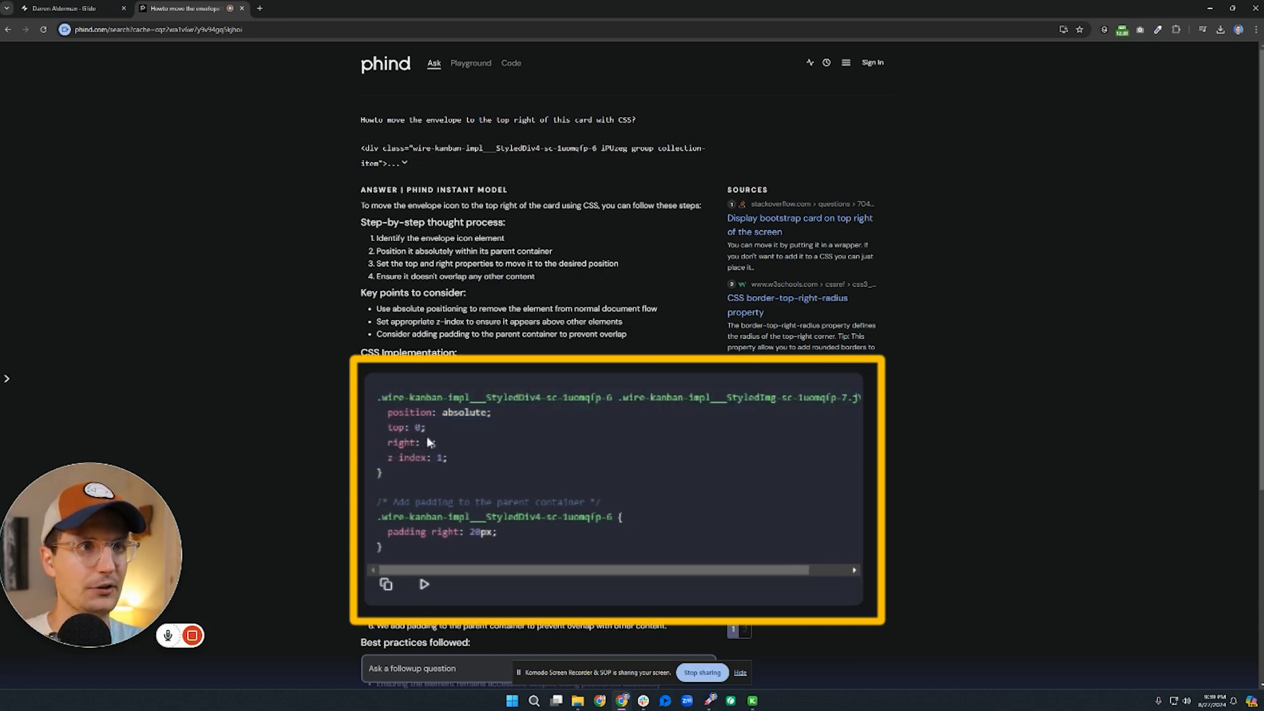
click(69, 8)
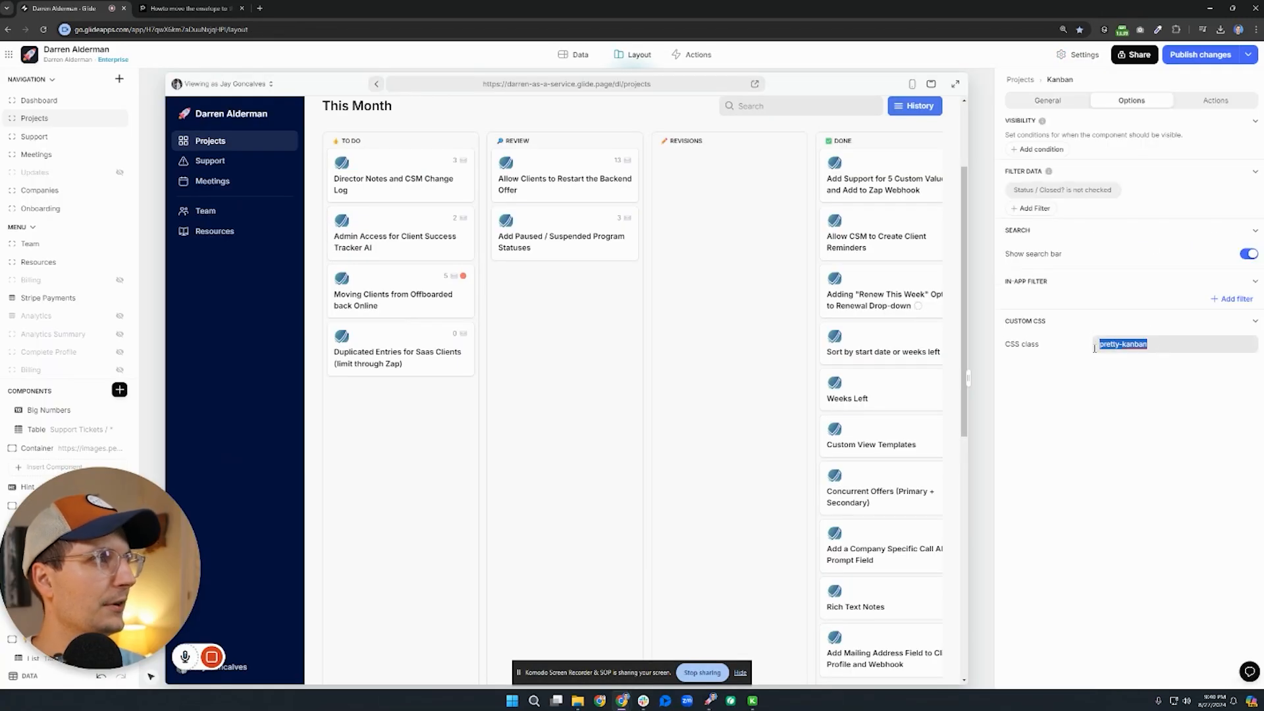
key(Delete)
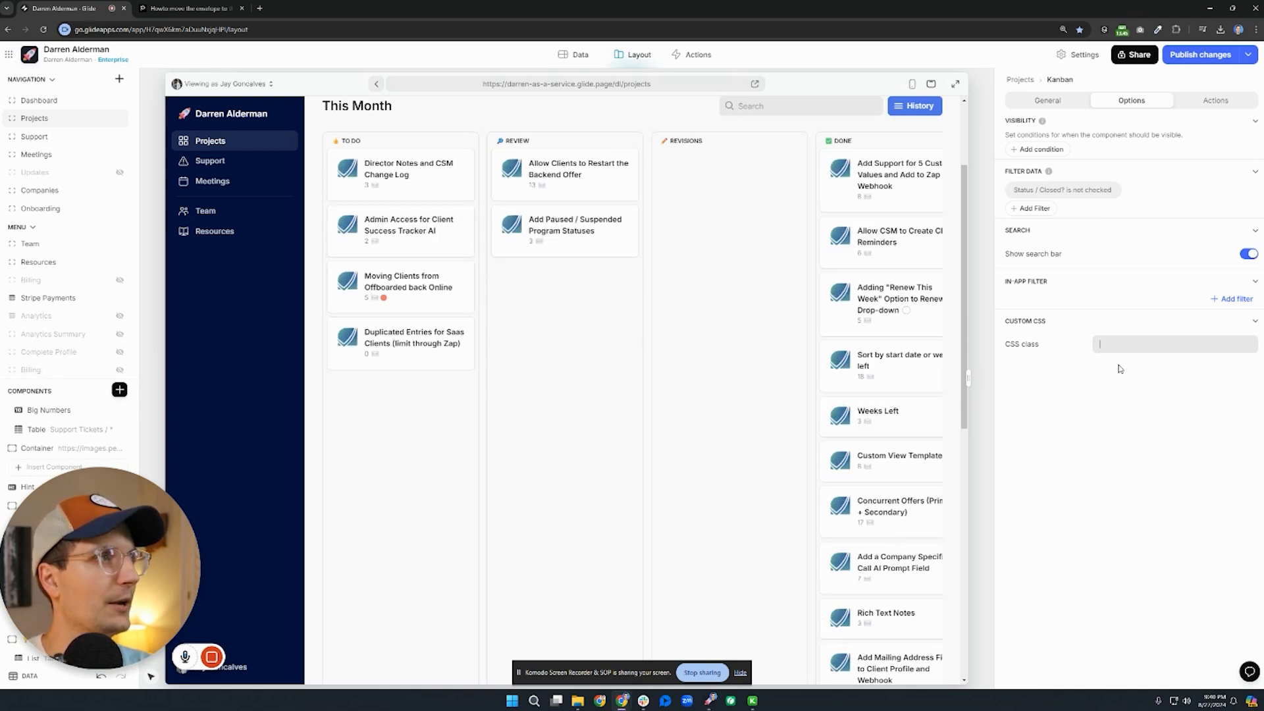
text(pretty-kanban)
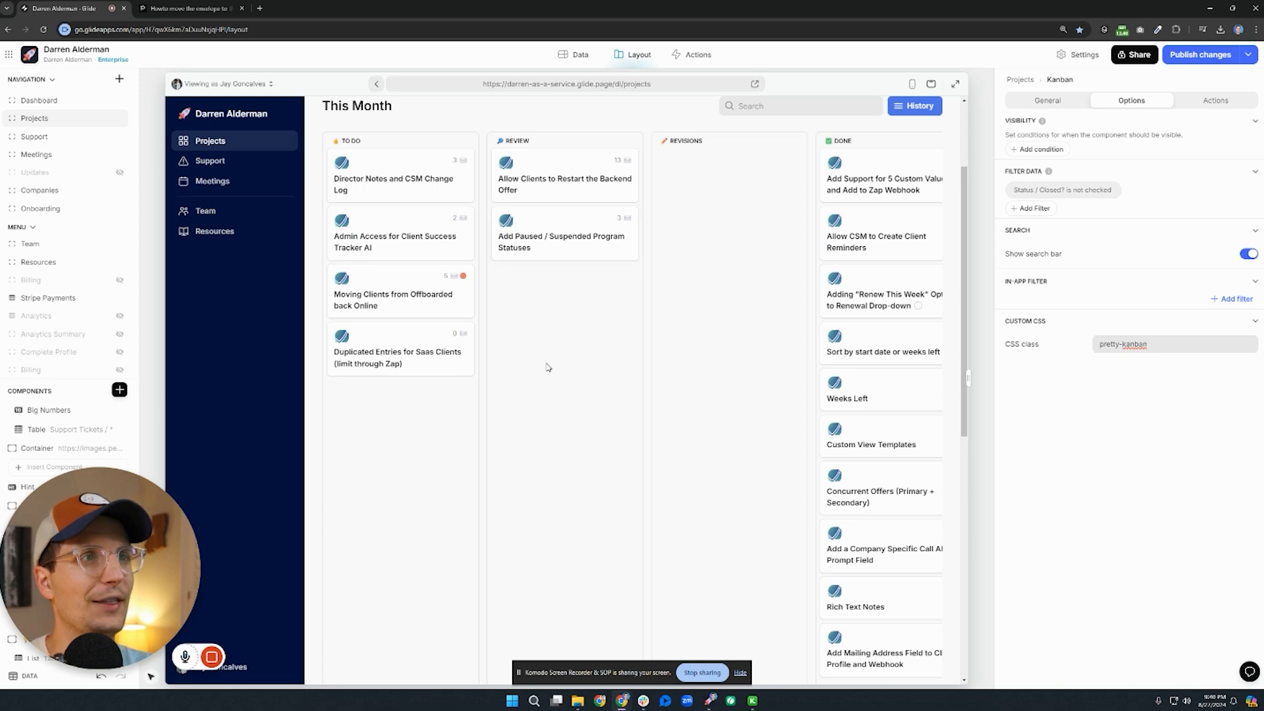